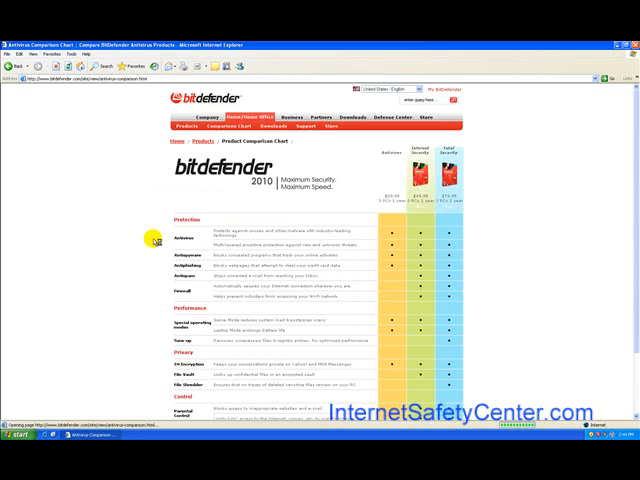
Start downloading the Internet Security 2010 installer from the product page, dismissing the security warning.
{"action": "scroll", "scroll_direction": "down", "scroll_amount": 3}
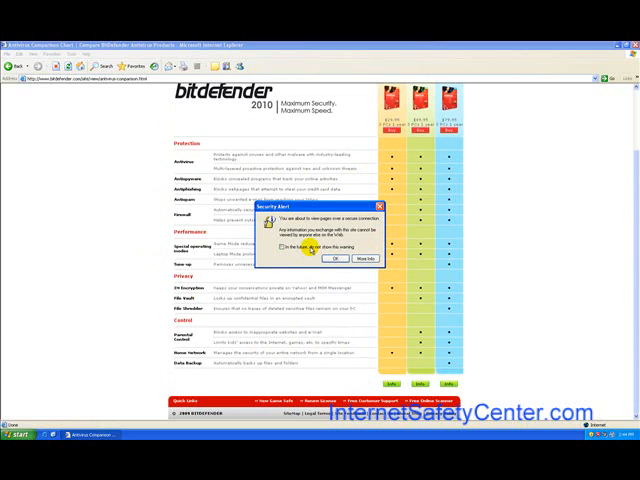
{"action": "left_click", "coordinate": [328, 258]}
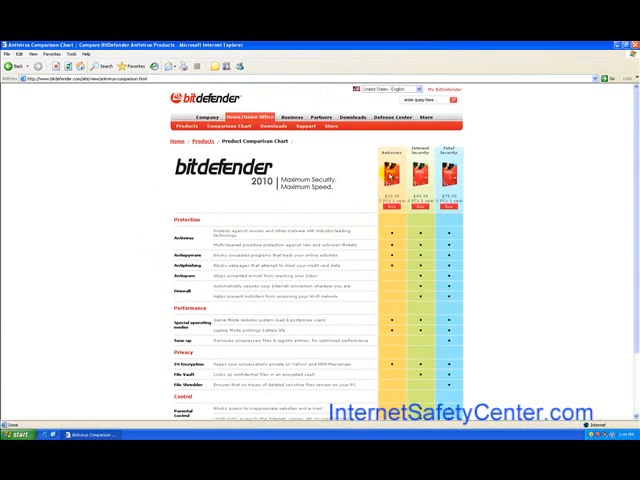
{"action": "scroll", "scroll_direction": "down", "scroll_amount": 3}
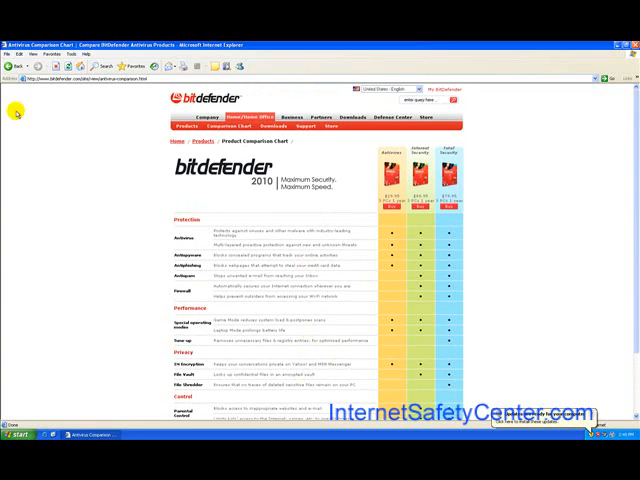
{"action": "mouse_move", "coordinate": [44, 120]}
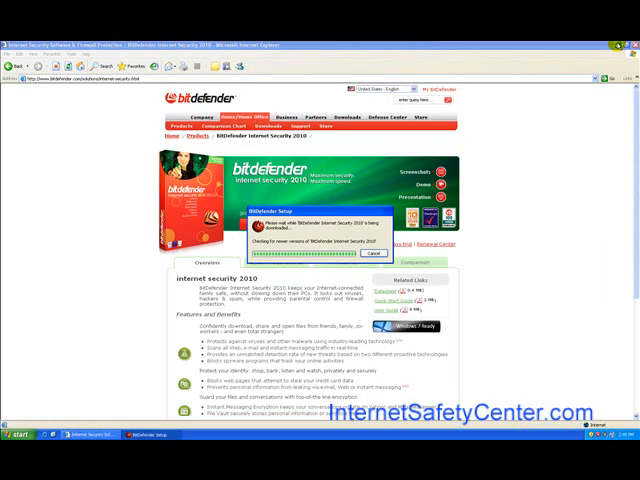
{"action": "mouse_move", "coordinate": [548, 164]}
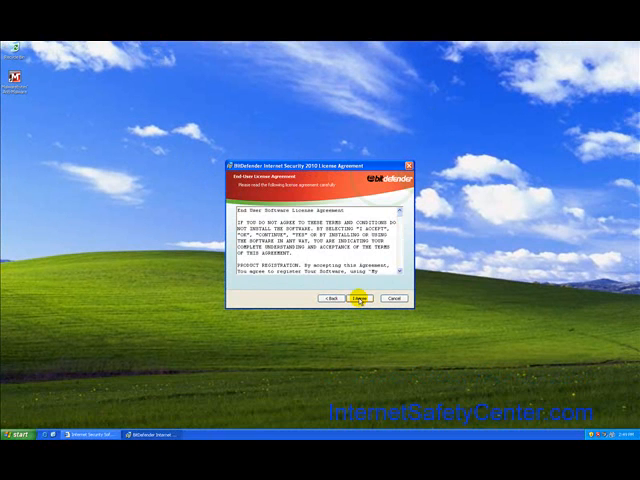
Accept the license agreement, let setup install, finish the wizard and answer the information prompt.
{"action": "left_click", "coordinate": [358, 298]}
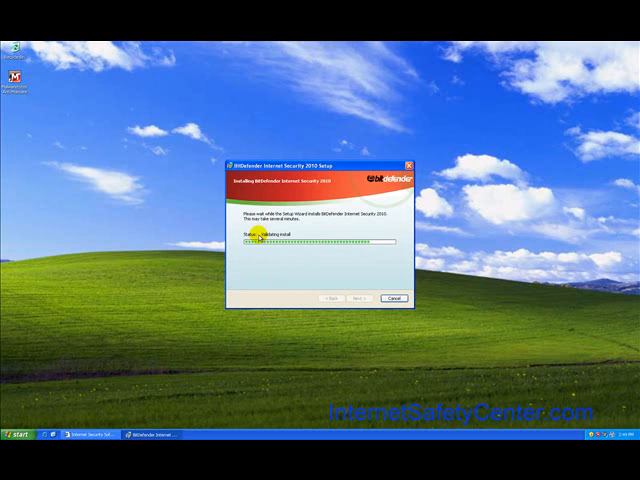
{"action": "mouse_move", "coordinate": [380, 112]}
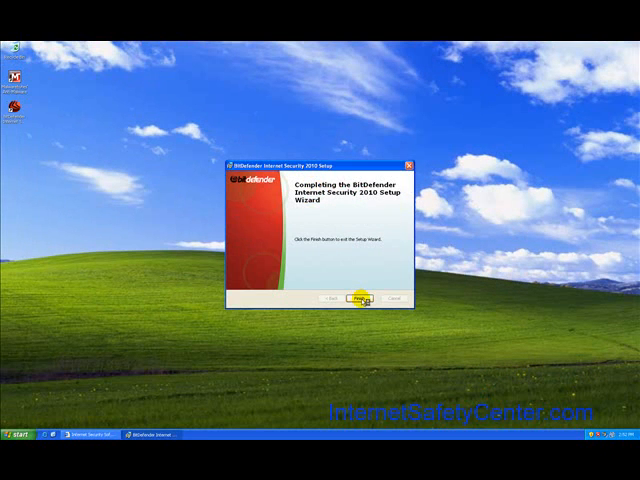
{"action": "left_click", "coordinate": [364, 300]}
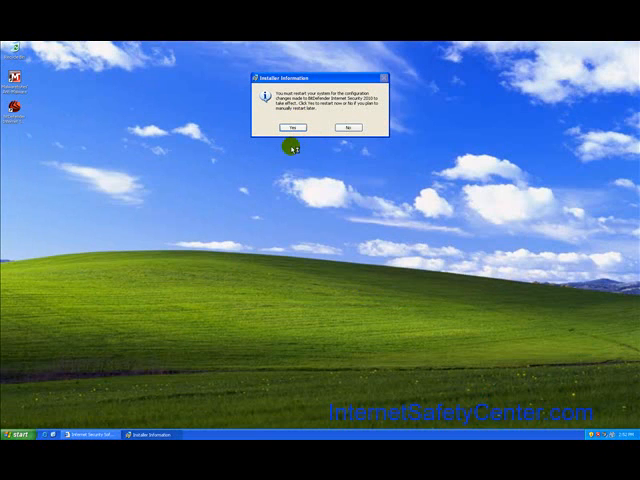
{"action": "left_click", "coordinate": [348, 130]}
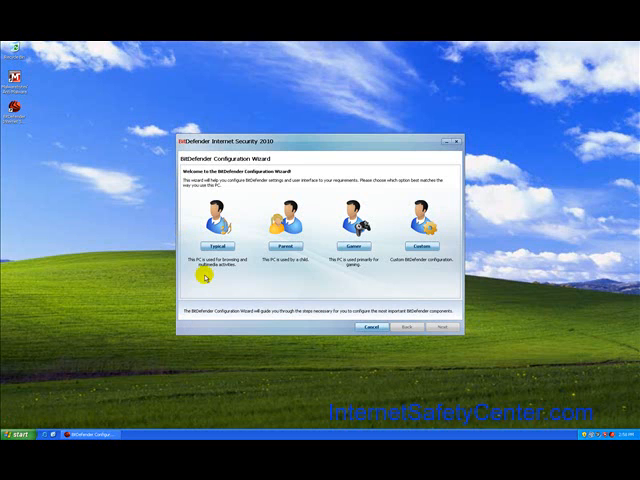
{"action": "mouse_move", "coordinate": [304, 262]}
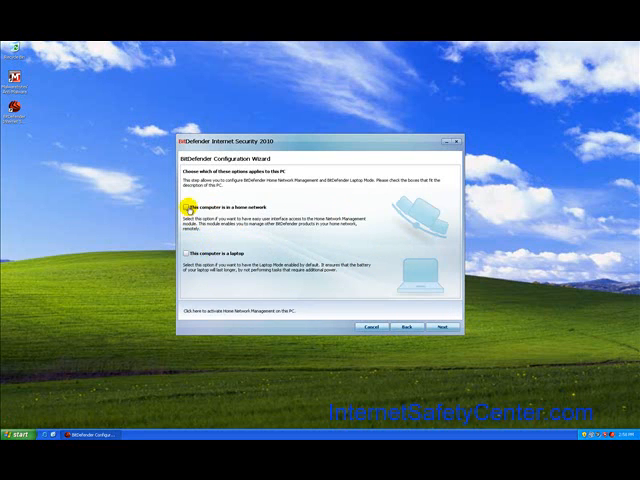
Mark the computer as part of a home network and choose the Expert user level.
{"action": "left_click", "coordinate": [440, 328]}
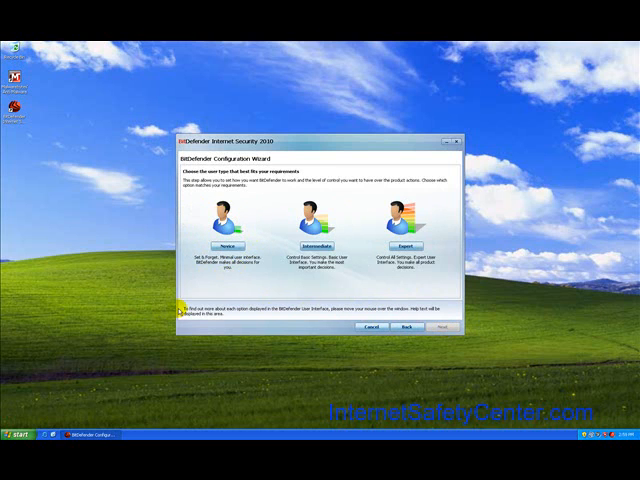
{"action": "mouse_move", "coordinate": [200, 324]}
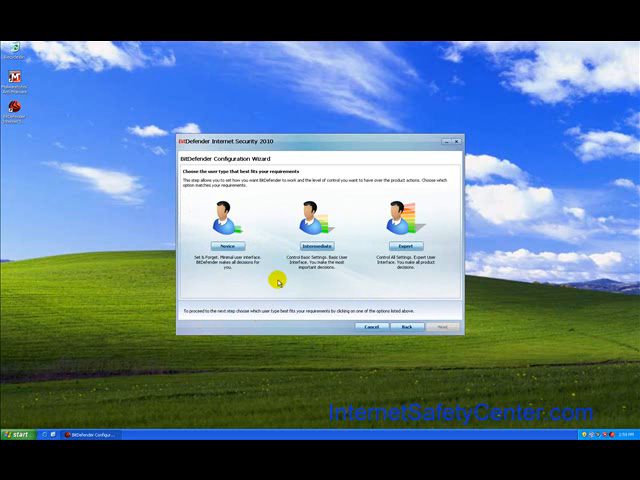
{"action": "left_click", "coordinate": [312, 224]}
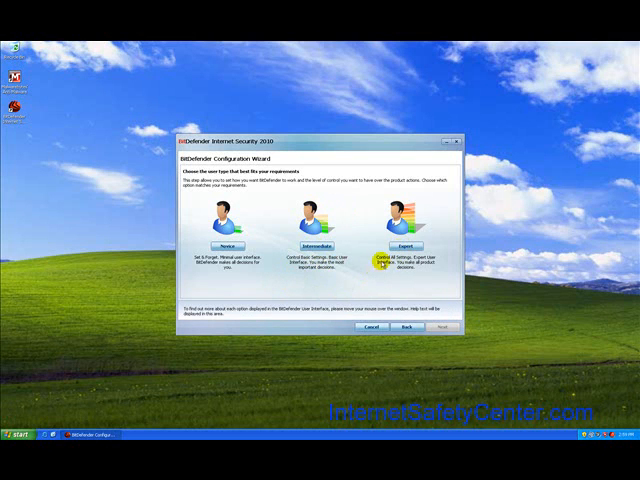
{"action": "left_click", "coordinate": [442, 328]}
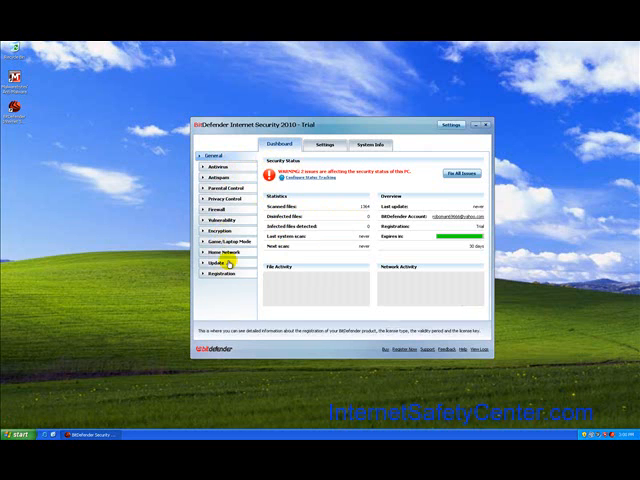
{"action": "left_click", "coordinate": [320, 146]}
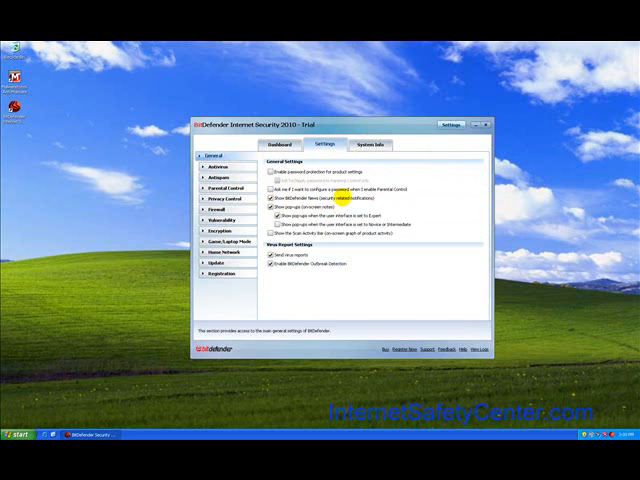
{"action": "left_click", "coordinate": [368, 146]}
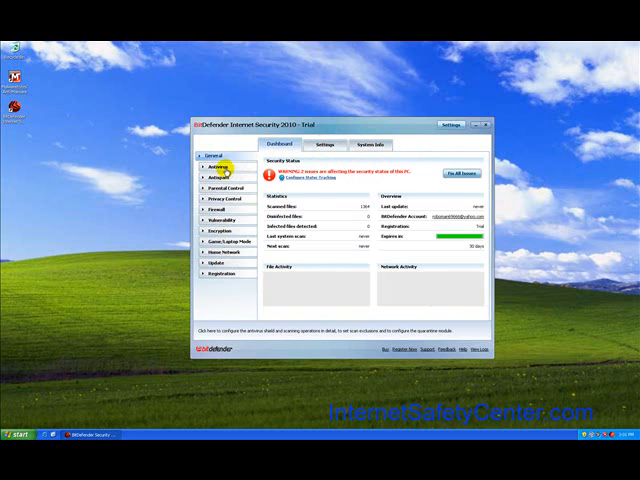
Show the Antivirus panel, view the Active Virus Control custom-level settings and close them.
{"action": "left_click", "coordinate": [214, 166]}
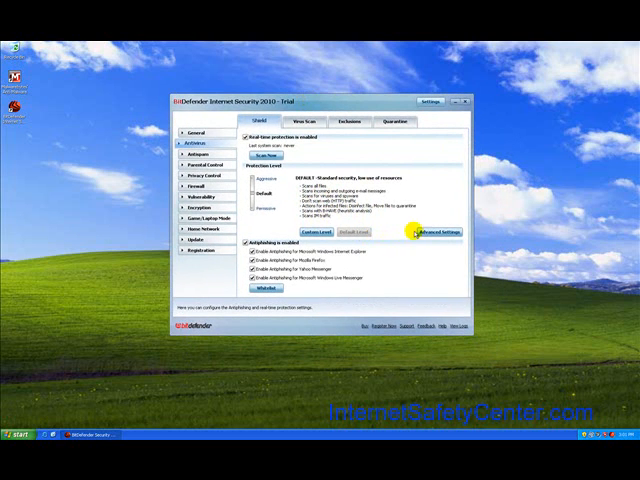
{"action": "left_click", "coordinate": [440, 232]}
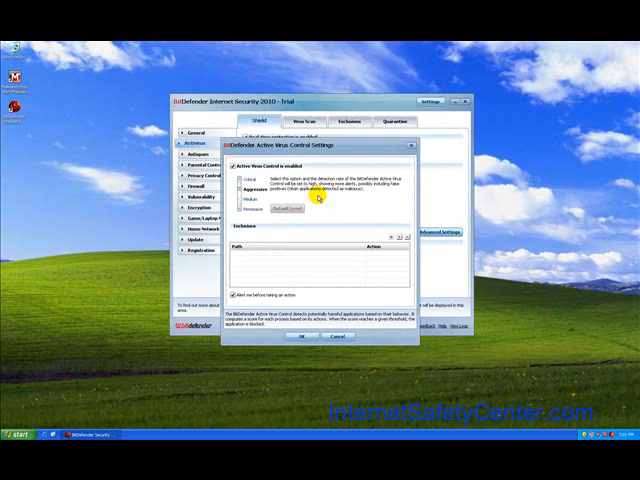
{"action": "left_click", "coordinate": [304, 336]}
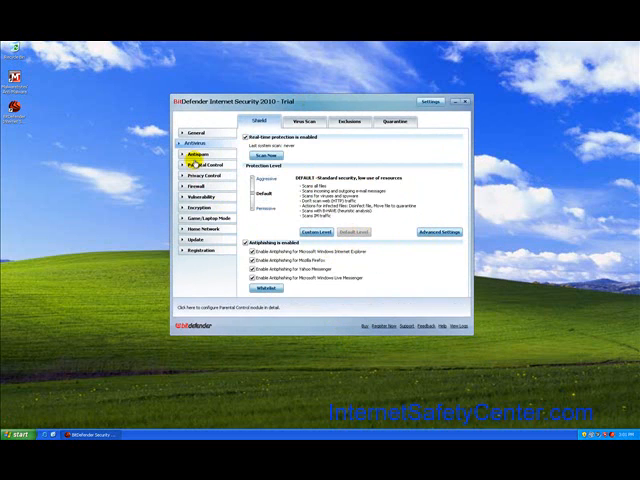
Review the Antispam panel, then the Privacy/Parental Control panel, confirming its level options.
{"action": "left_click", "coordinate": [188, 156]}
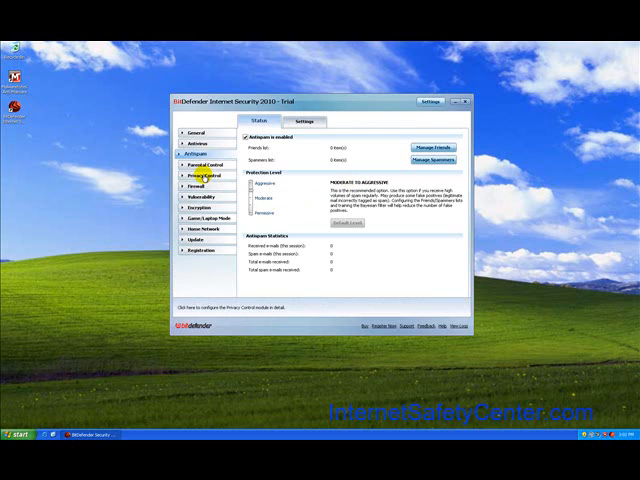
{"action": "left_click", "coordinate": [200, 176]}
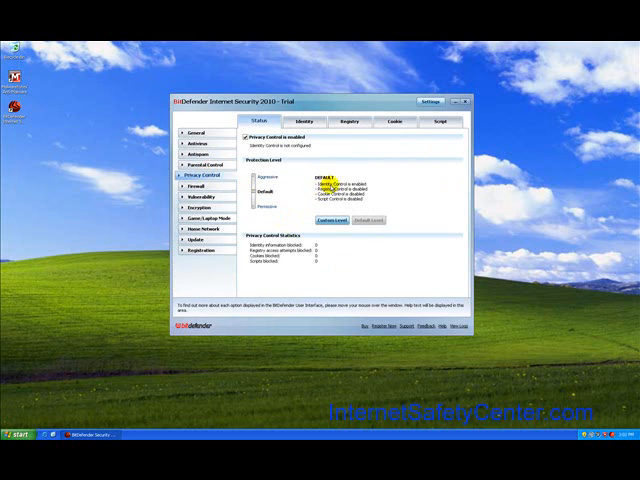
{"action": "mouse_move", "coordinate": [336, 190]}
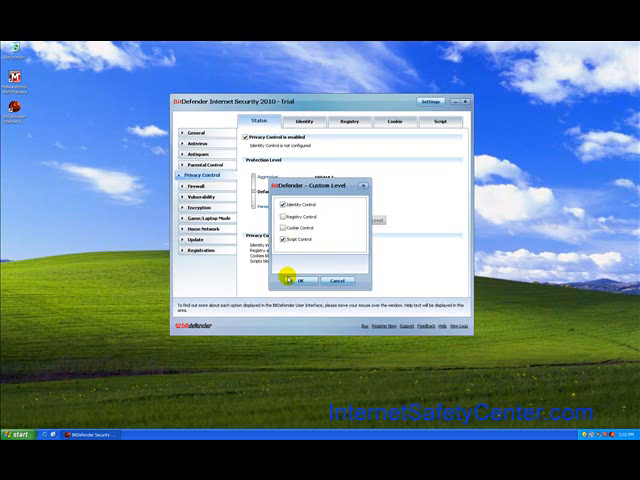
{"action": "left_click", "coordinate": [308, 280]}
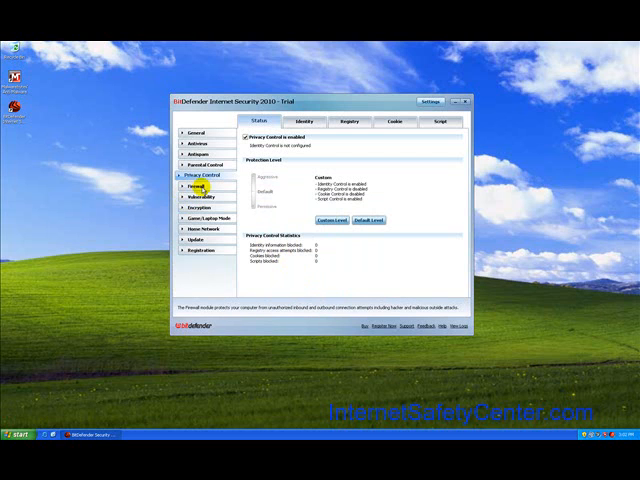
Review the Firewall network, rules and activity pages, then show the Vulnerability check status.
{"action": "left_click", "coordinate": [192, 200]}
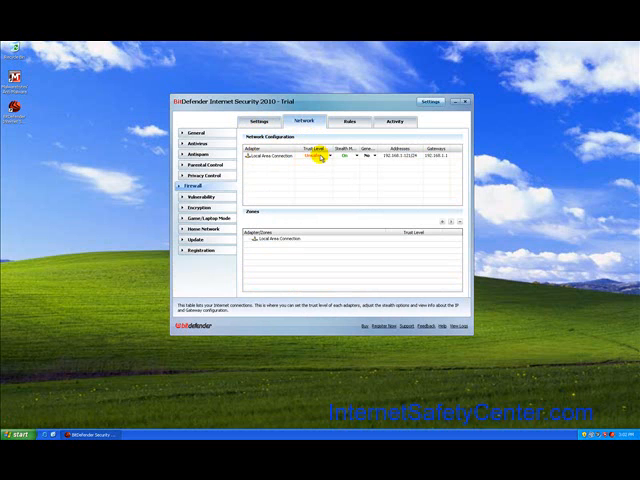
{"action": "left_click", "coordinate": [348, 120]}
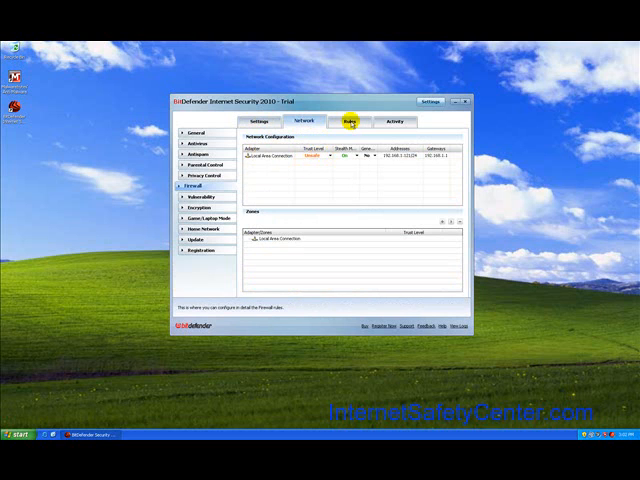
{"action": "left_click", "coordinate": [350, 120]}
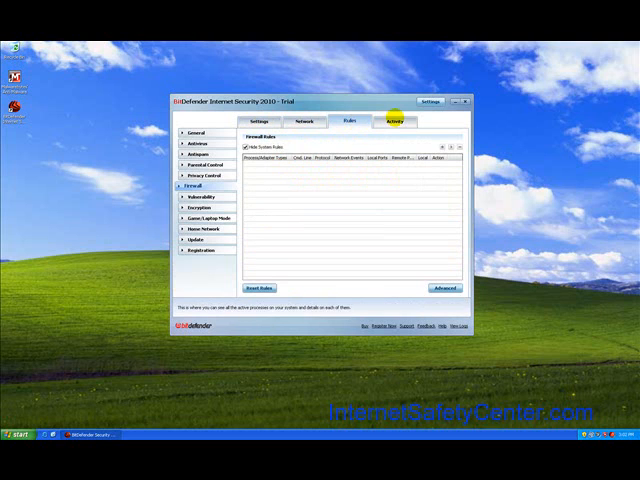
{"action": "left_click", "coordinate": [392, 120]}
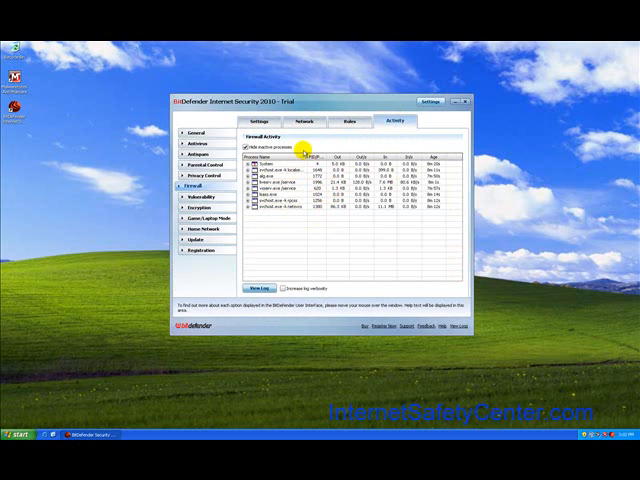
{"action": "left_click", "coordinate": [304, 120]}
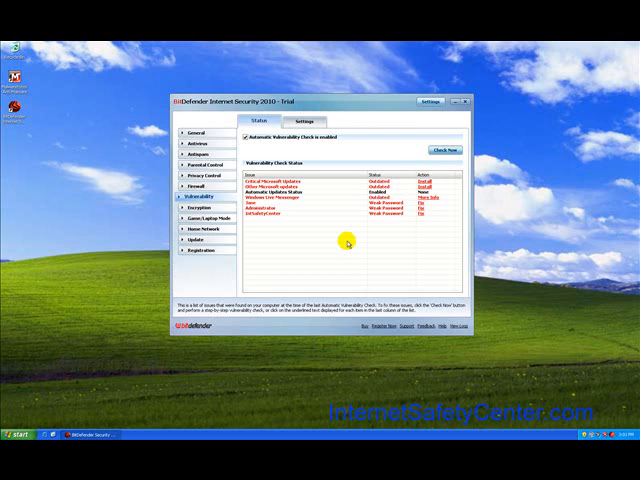
{"action": "mouse_move", "coordinate": [352, 190]}
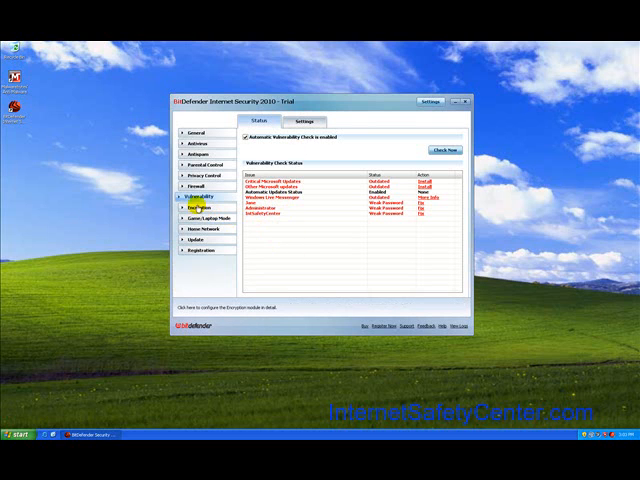
Show the Encryption panel with instant-messaging encryption status for supported messengers.
{"action": "left_click", "coordinate": [186, 208]}
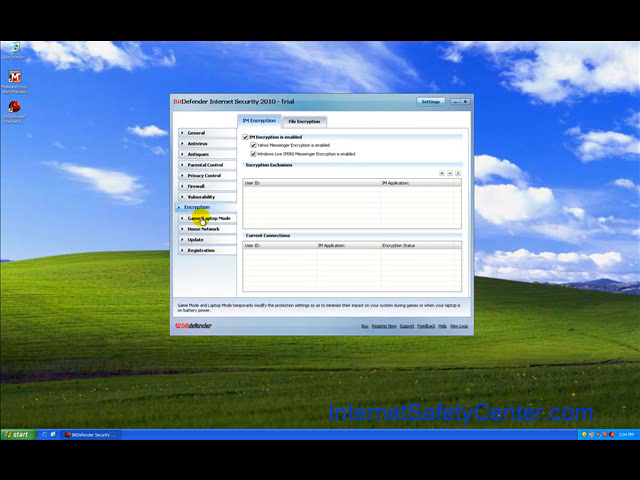
Review the Game/Laptop Mode panel, switching between Laptop Mode and Game Mode settings.
{"action": "left_click", "coordinate": [194, 216]}
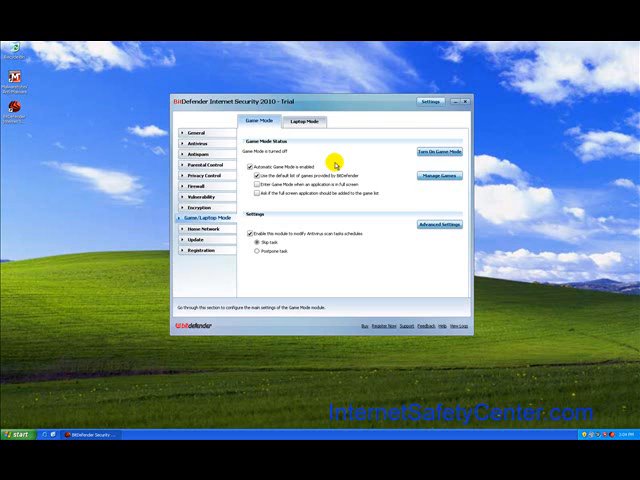
{"action": "left_click", "coordinate": [304, 120]}
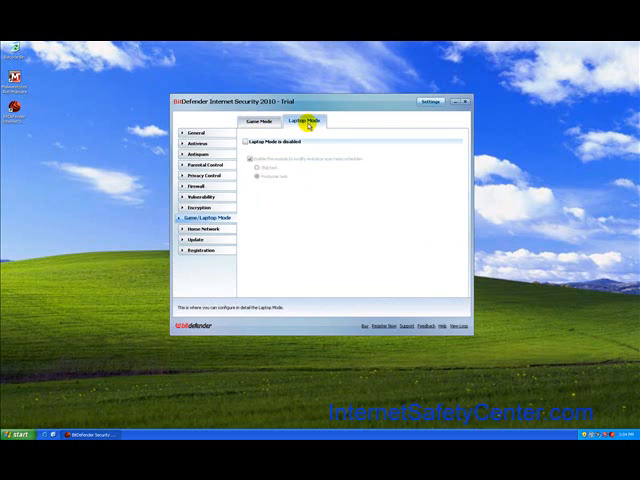
{"action": "left_click", "coordinate": [256, 120]}
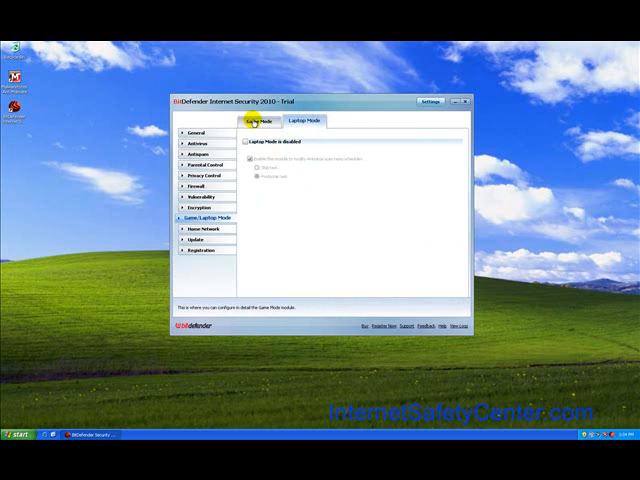
{"action": "left_click", "coordinate": [260, 120]}
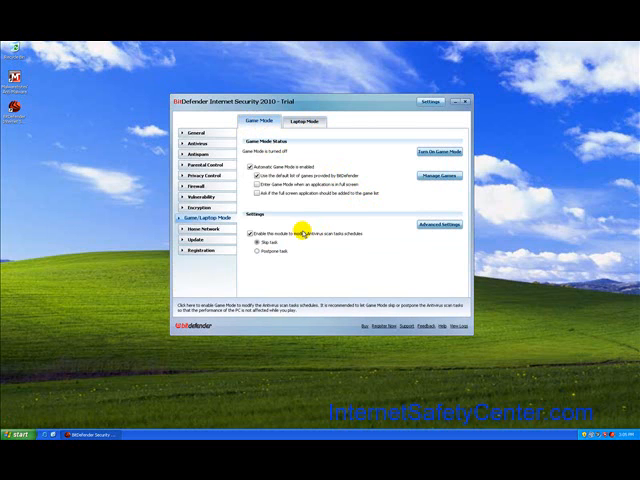
{"action": "mouse_move", "coordinate": [352, 268]}
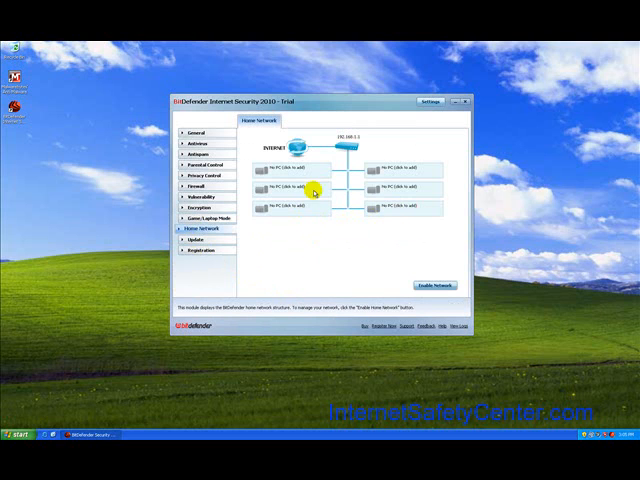
{"action": "mouse_move", "coordinate": [312, 218]}
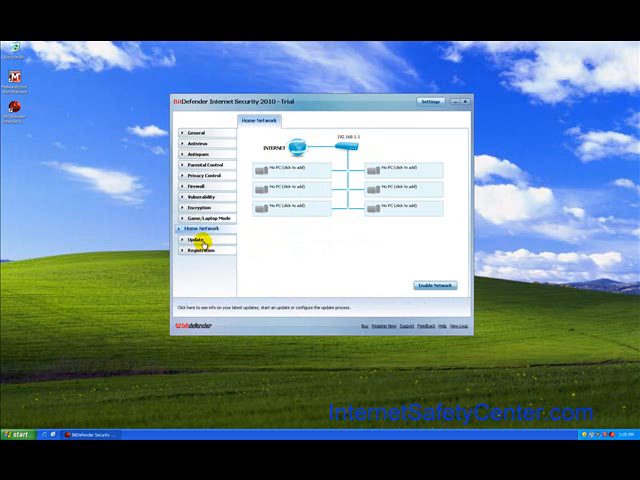
Review the Update and Registration panels, then return to the main status dashboard.
{"action": "left_click", "coordinate": [192, 240]}
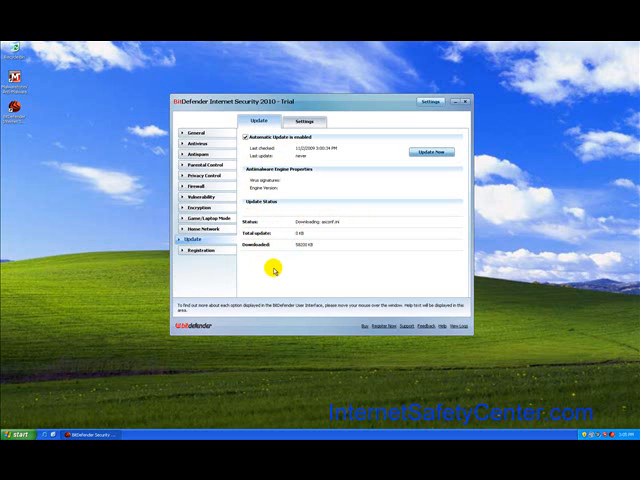
{"action": "left_click", "coordinate": [196, 252]}
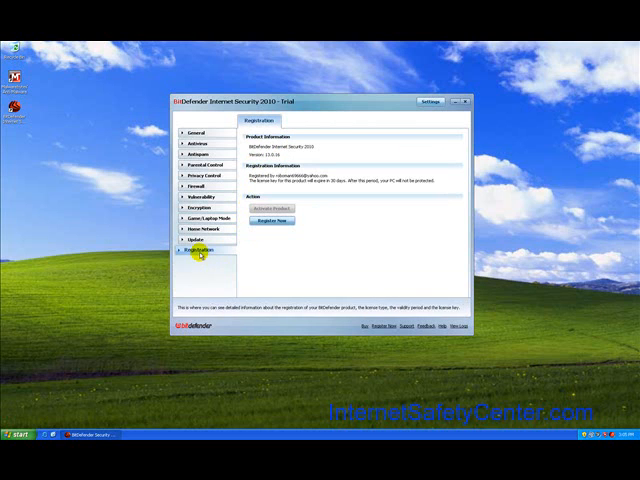
{"action": "left_click", "coordinate": [192, 132]}
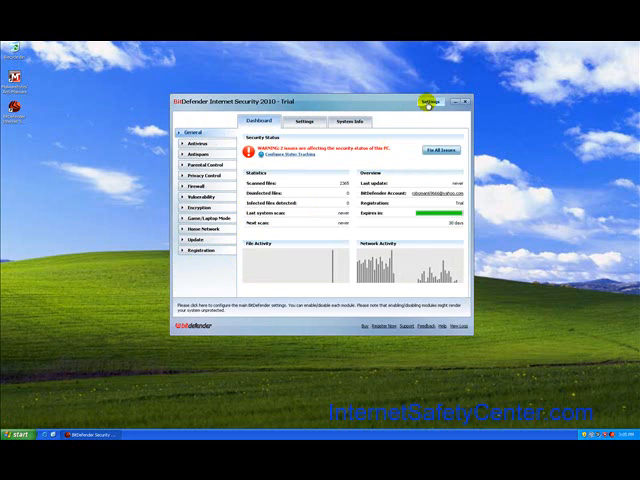
{"action": "left_click", "coordinate": [430, 100]}
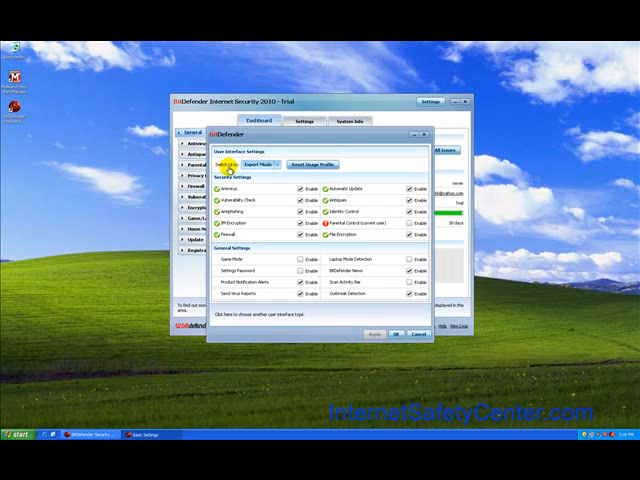
{"action": "left_click", "coordinate": [256, 164]}
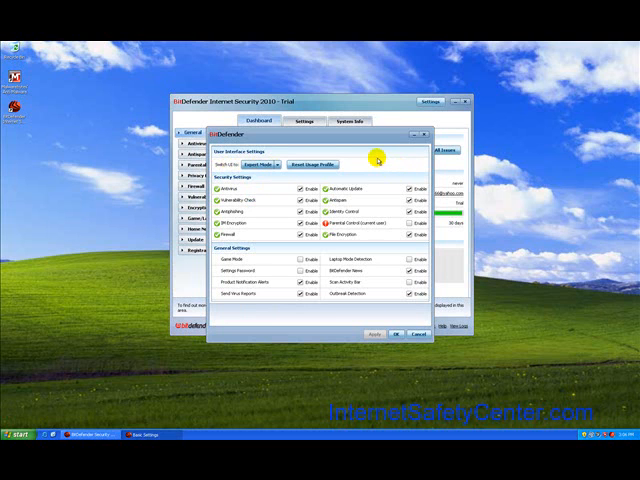
{"action": "mouse_move", "coordinate": [366, 292]}
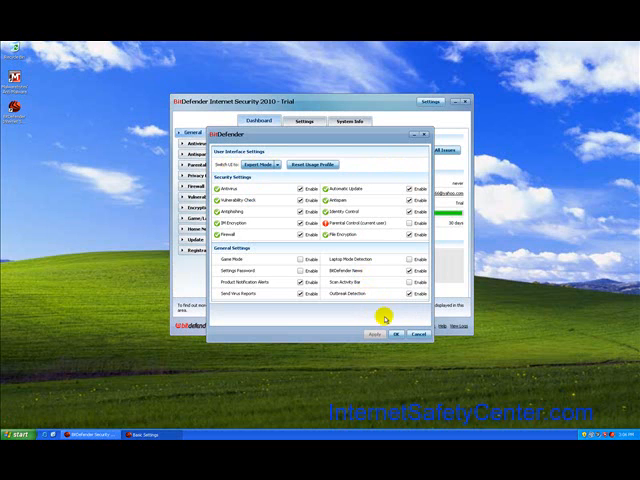
{"action": "mouse_move", "coordinate": [398, 334]}
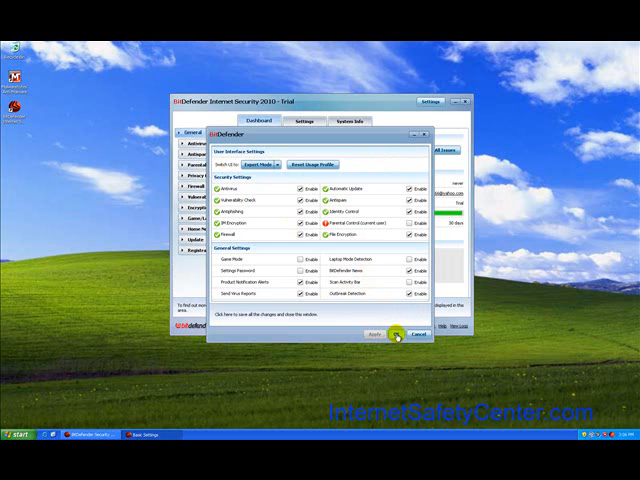
{"action": "left_click", "coordinate": [402, 336]}
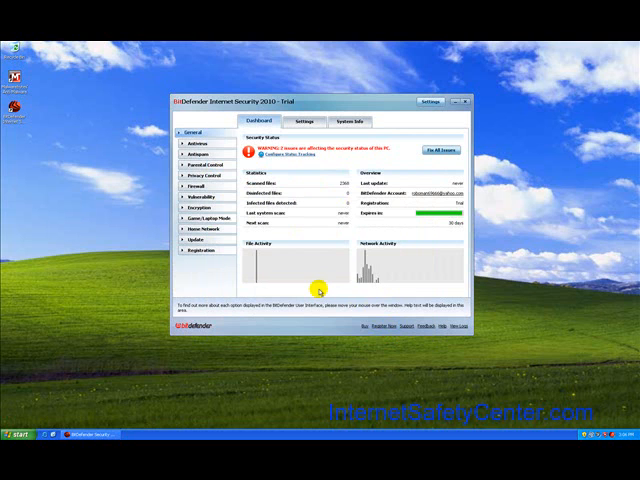